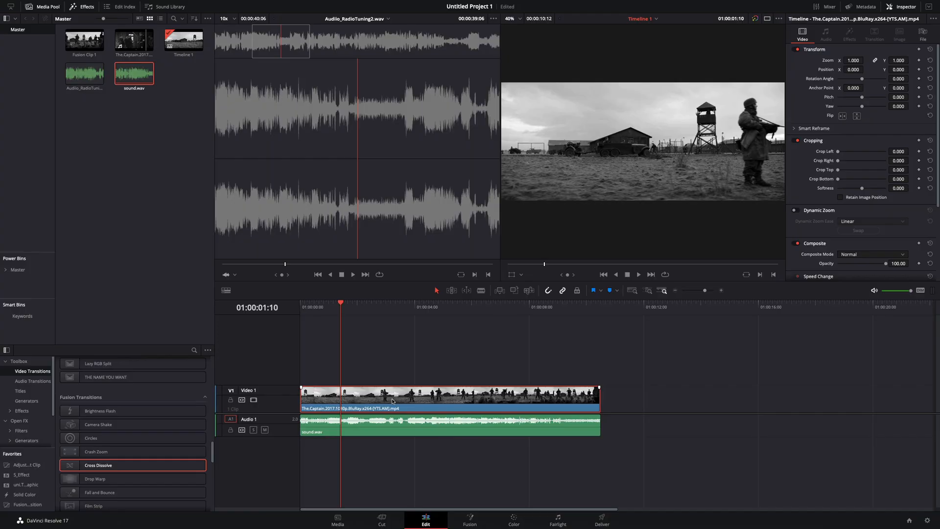
# Switch to the Fusion page to work on the film clip's node tree
pyautogui.click(469, 518)
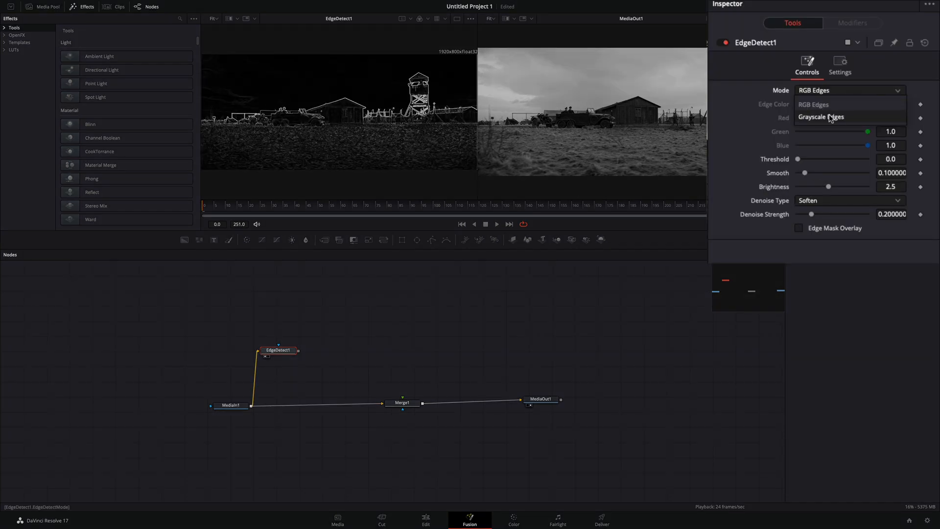
# Set the EdgeDetect node's Mode to Grayscale Edges
pyautogui.click(821, 117)
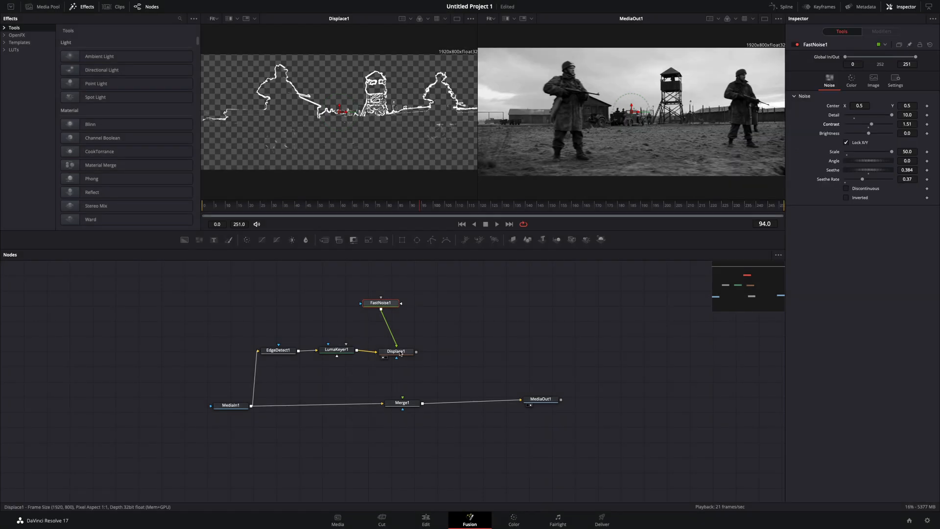
# Select the Displace node to adjust its settings
pyautogui.click(396, 351)
pyautogui.write('.6')
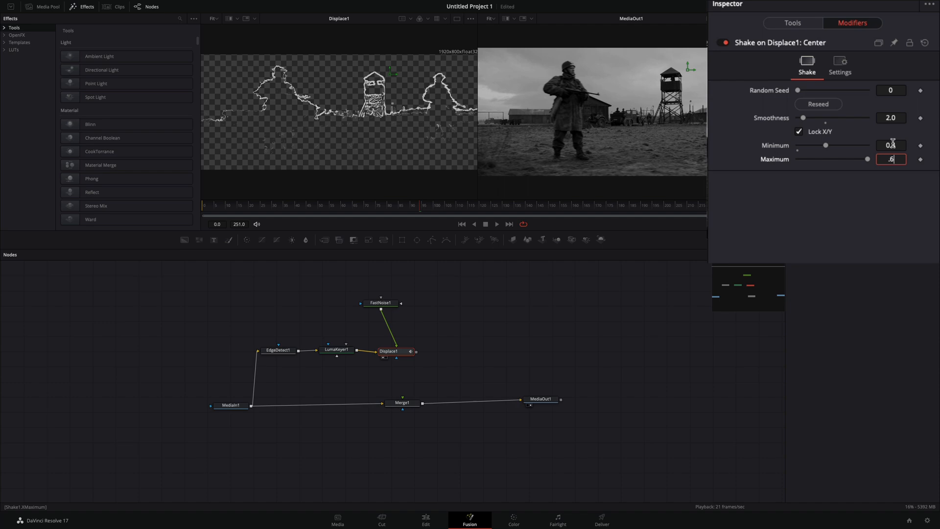
# Search the Select Tool dialog for 'glow'
pyautogui.write('glow')
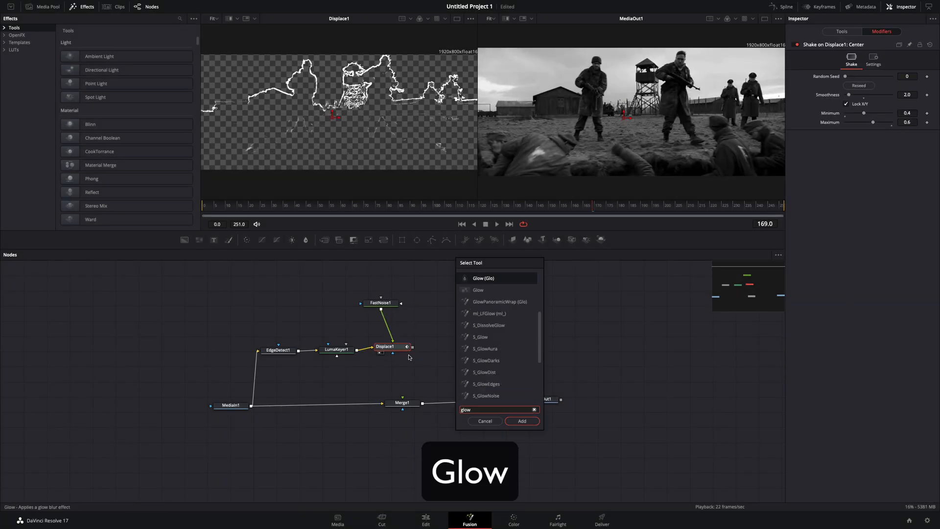
# Add the Glow tool after Displace1
pyautogui.click(521, 420)
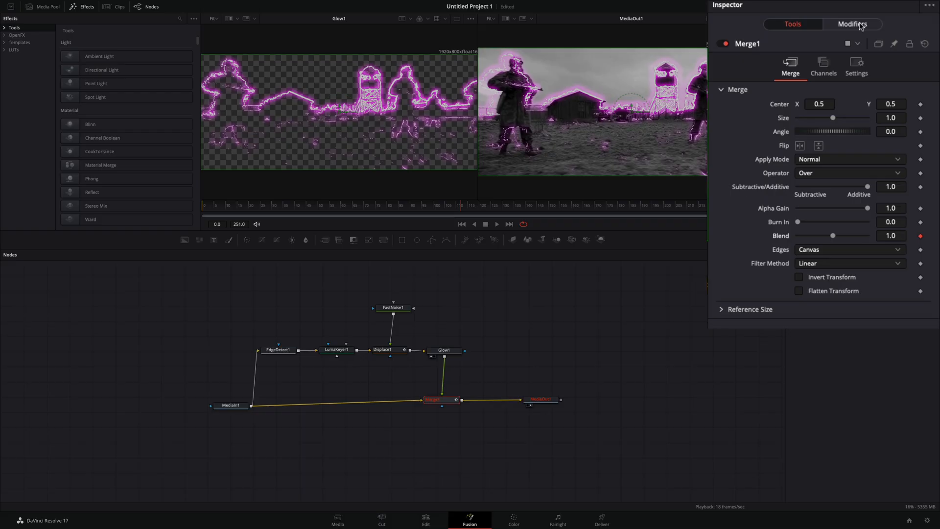
# Load sound.wav into the merge blend's Audio WAV modifier, filtered to 3-20kHz
pyautogui.click(852, 24)
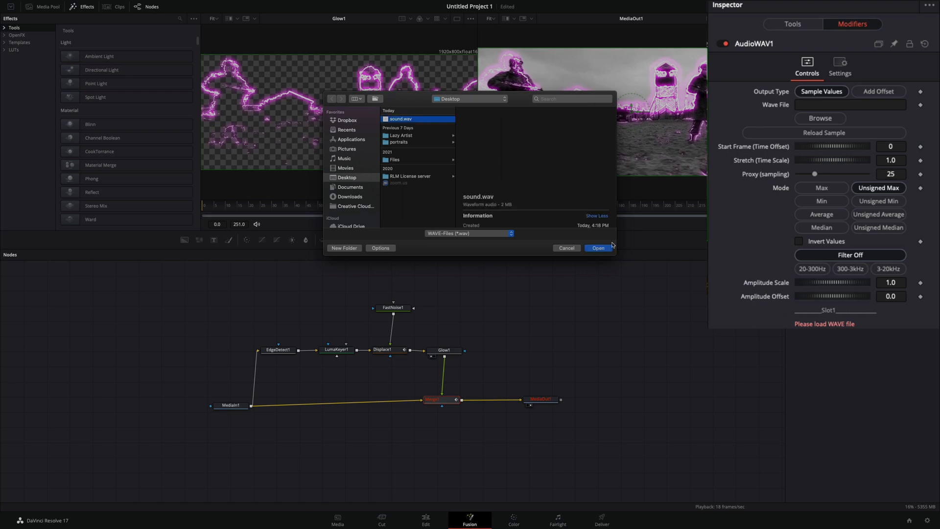
pyautogui.click(597, 248)
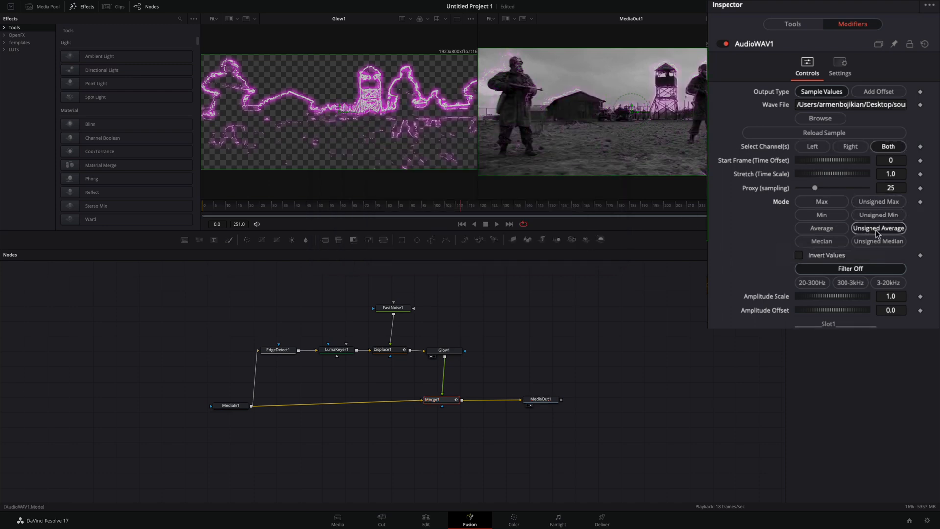
pyautogui.click(890, 296)
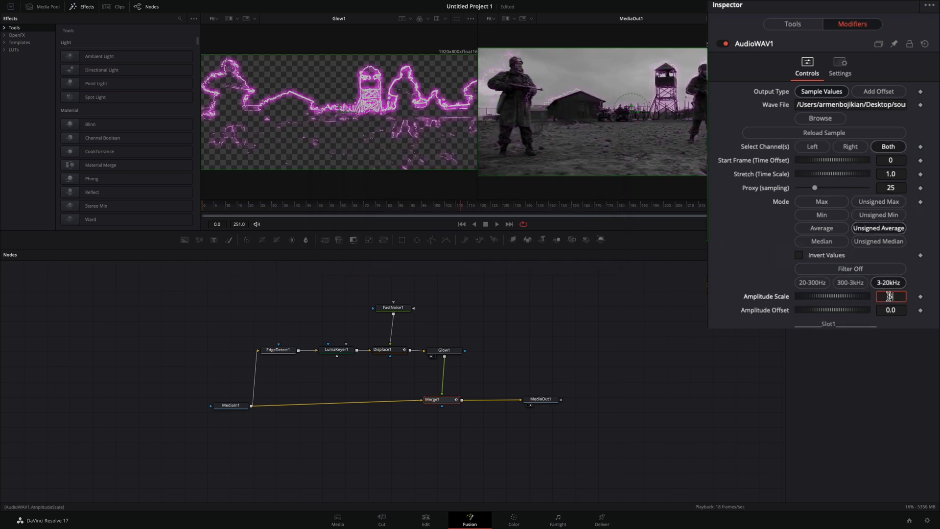